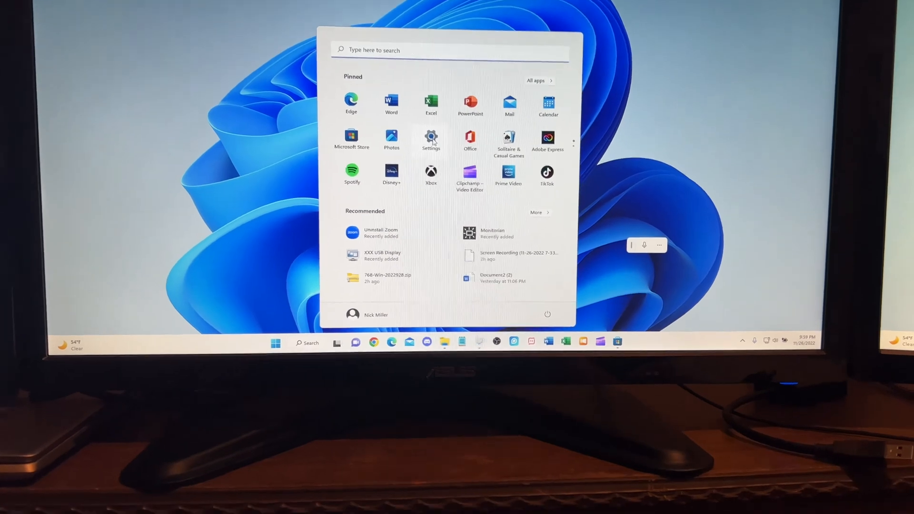
Step: Open Settings from the Start menu's pinned apps
{"action": "left_click", "coordinate": [430, 137]}
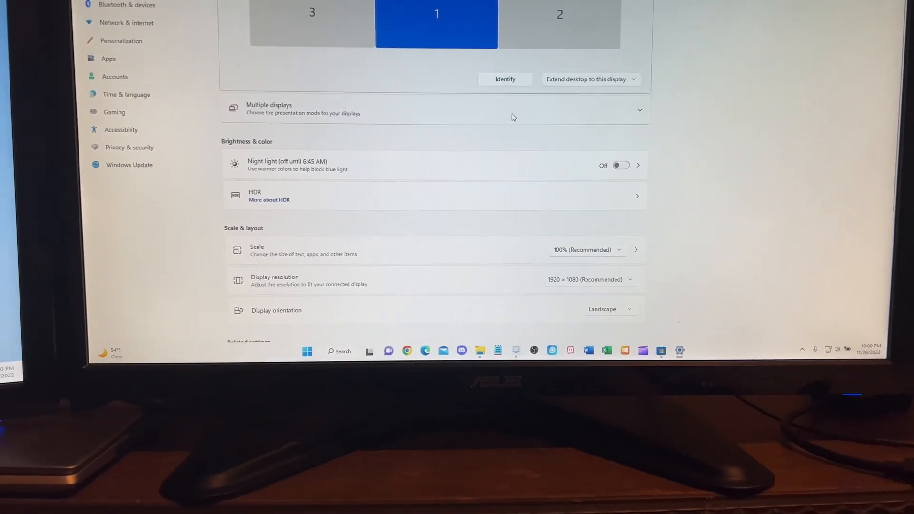
Step: Move the display 3 tile left of display 1, giving order 3, 1, 2
{"action": "scroll", "scroll_direction": "up", "scroll_amount": 3}
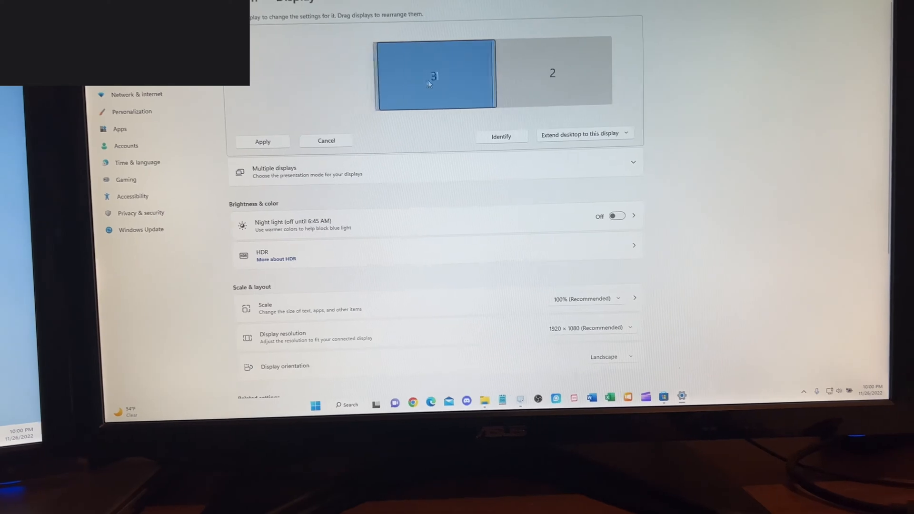
{"action": "left_click", "coordinate": [435, 75]}
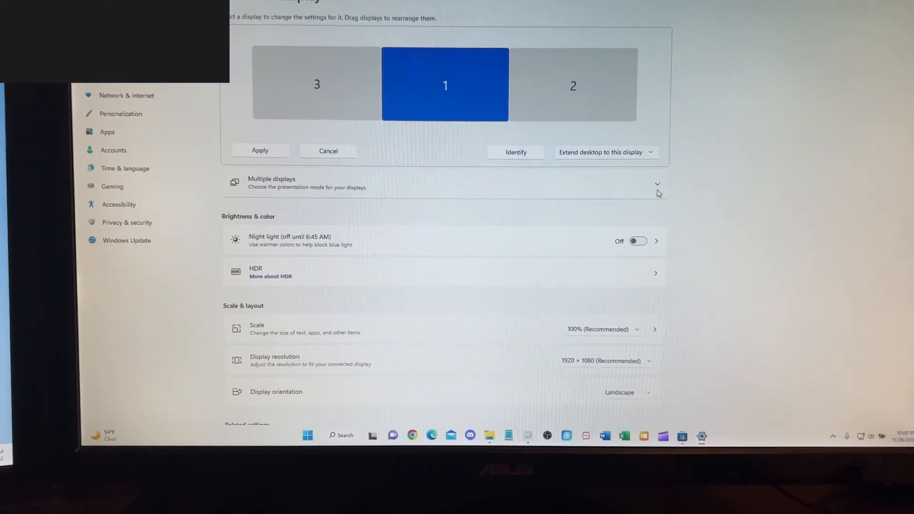
Step: Expand Multiple displays and select the display 2 tile
{"action": "left_click", "coordinate": [657, 184]}
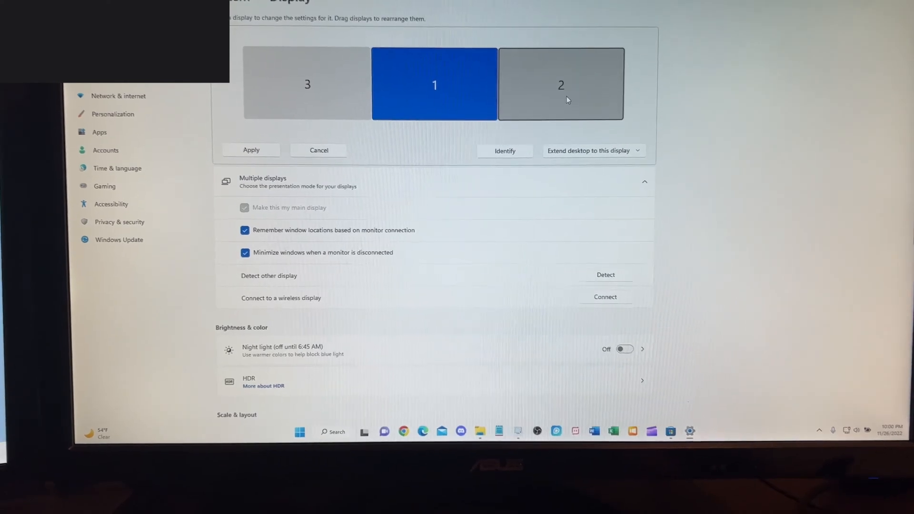
{"action": "left_click", "coordinate": [560, 84]}
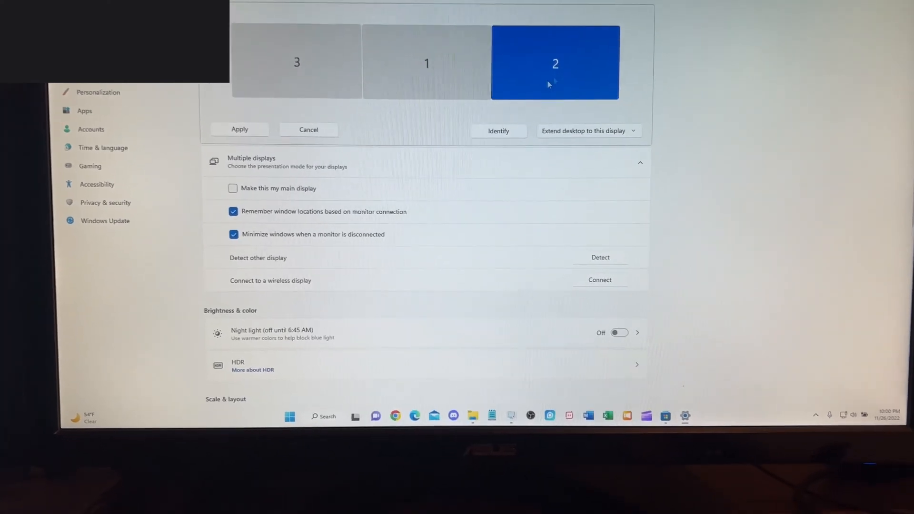